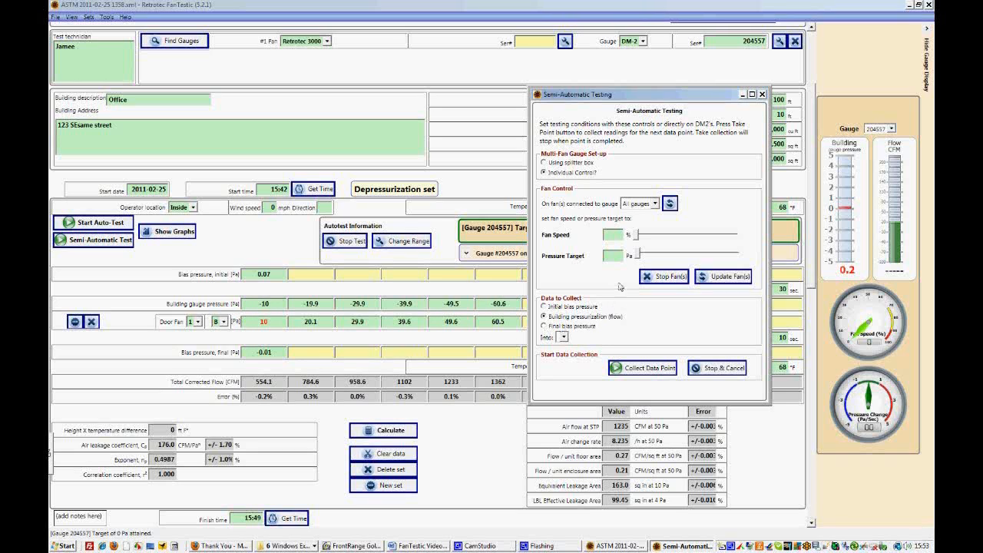
Drive the fans on gauge 204557 to a 10 Pa target, recording into point 1
{"action": "left_click", "coordinate": [645, 204]}
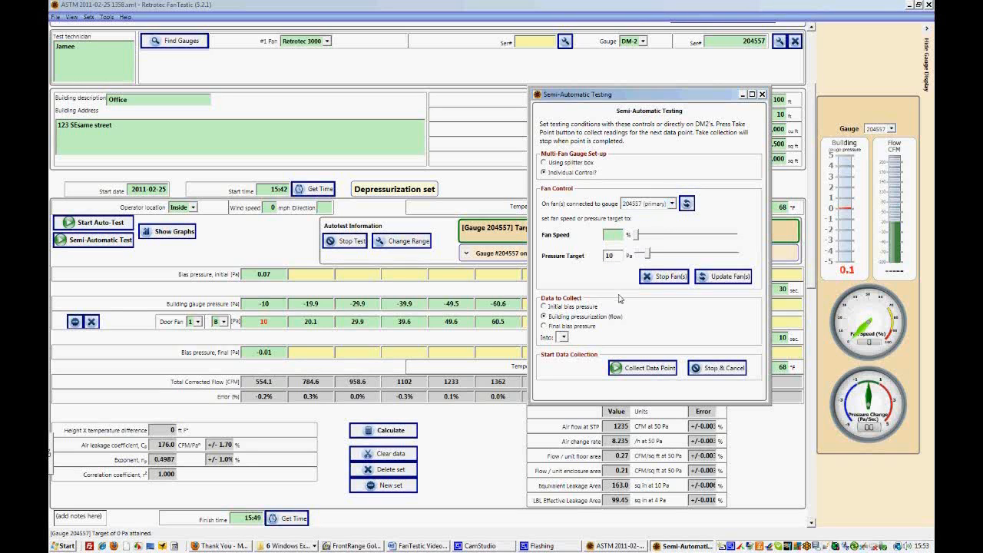
{"action": "mouse_move", "coordinate": [558, 348]}
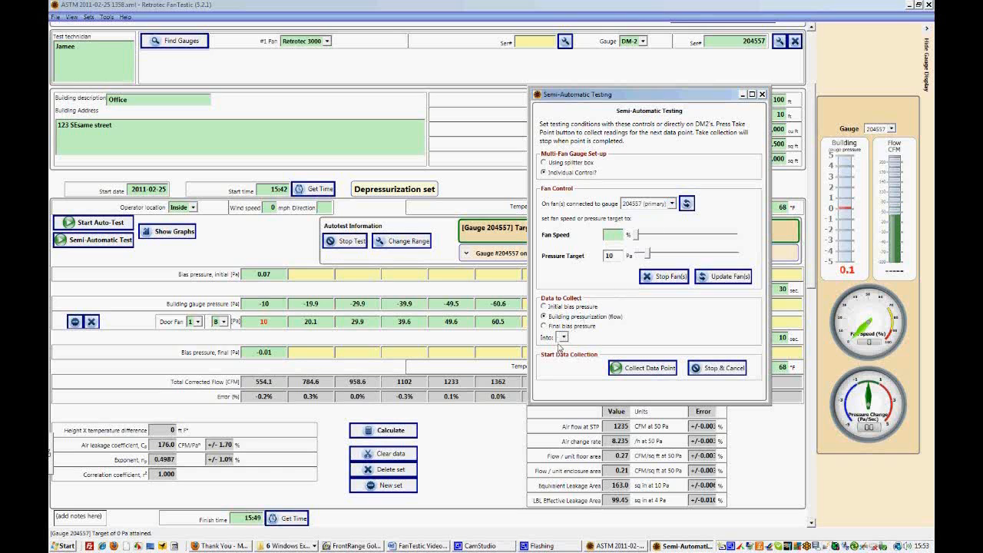
{"action": "left_click", "coordinate": [563, 336]}
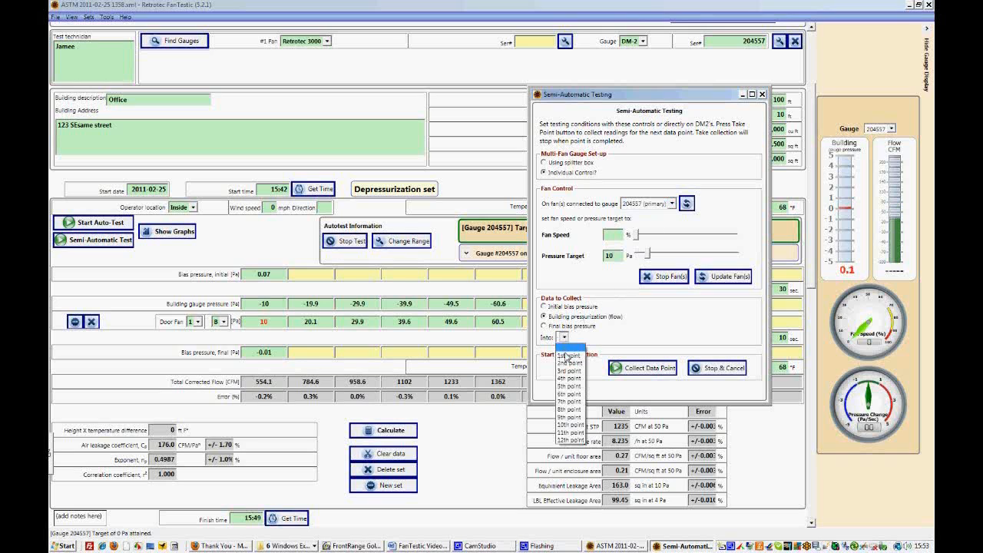
{"action": "left_click", "coordinate": [567, 353]}
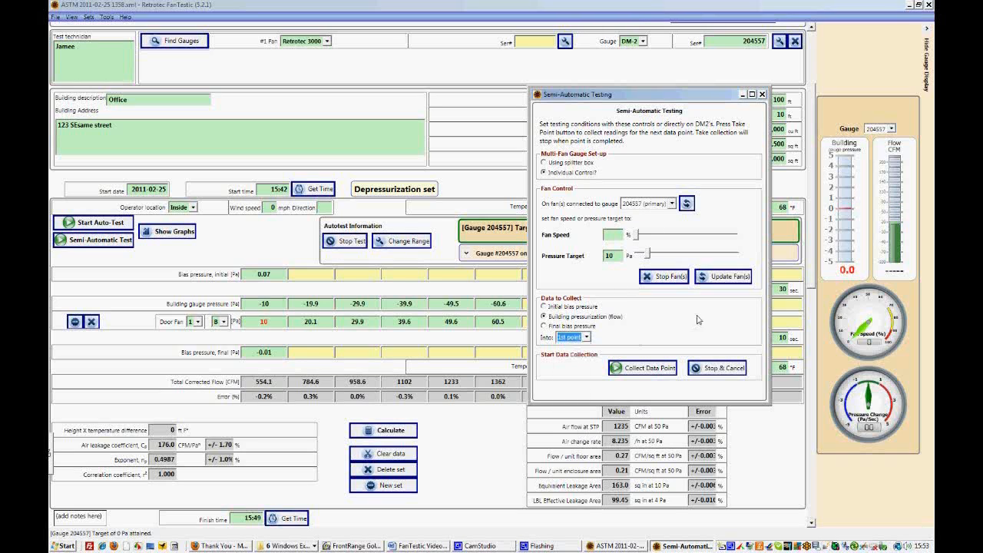
{"action": "left_click", "coordinate": [723, 277]}
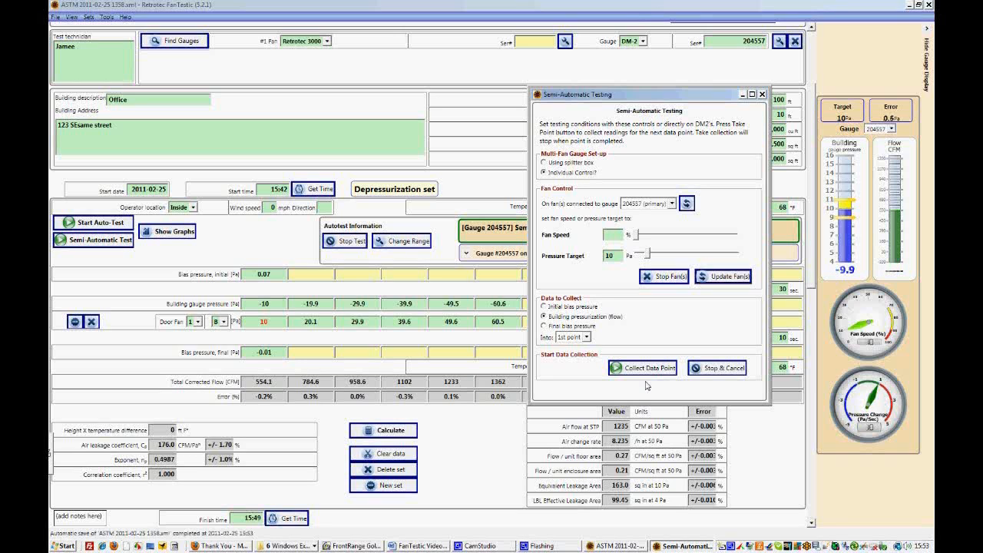
Collect and confirm the 10 Pa data point, reading about 9.9 Pa and 549 CFM
{"action": "left_click", "coordinate": [643, 368]}
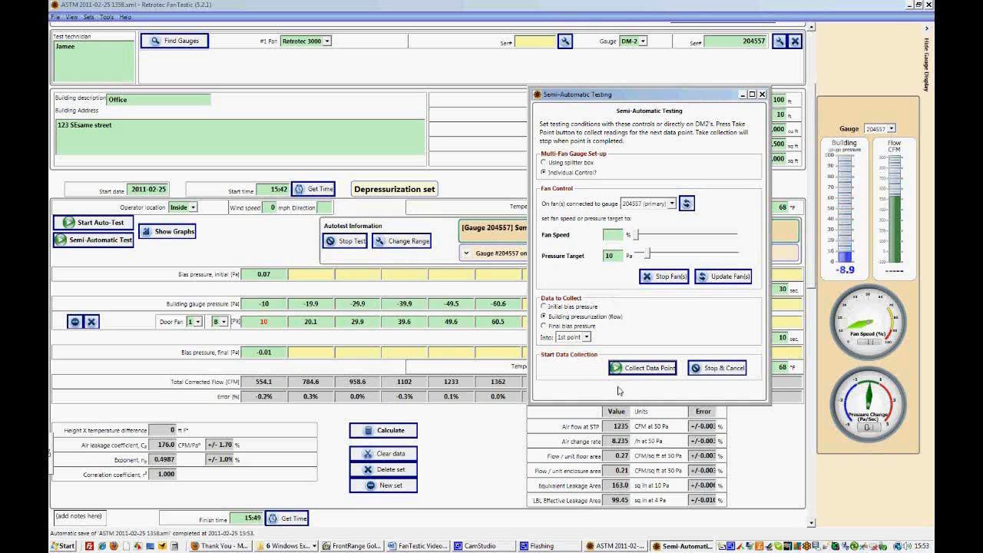
{"action": "left_click", "coordinate": [642, 367]}
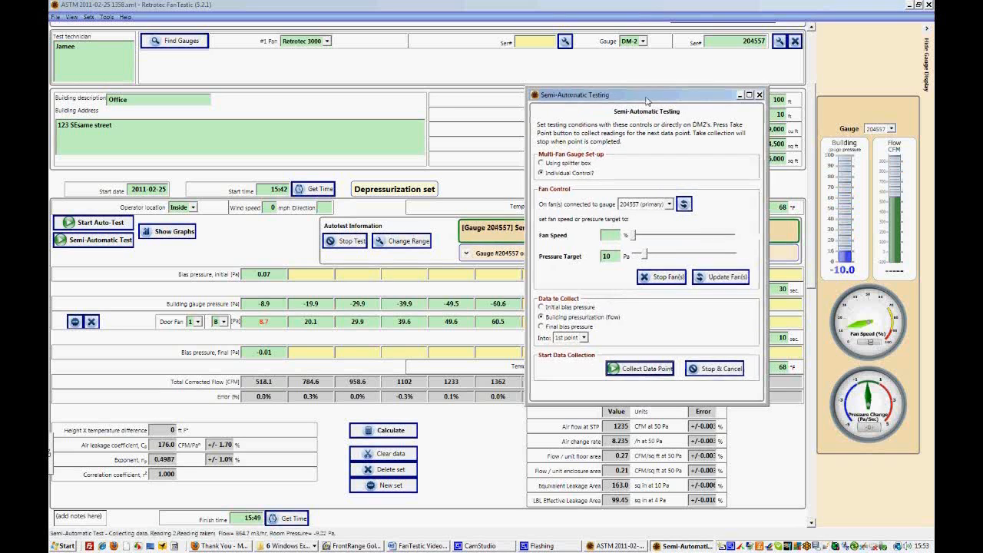
{"action": "left_click_drag", "start_coordinate": [646, 95], "coordinate": [442, 108]}
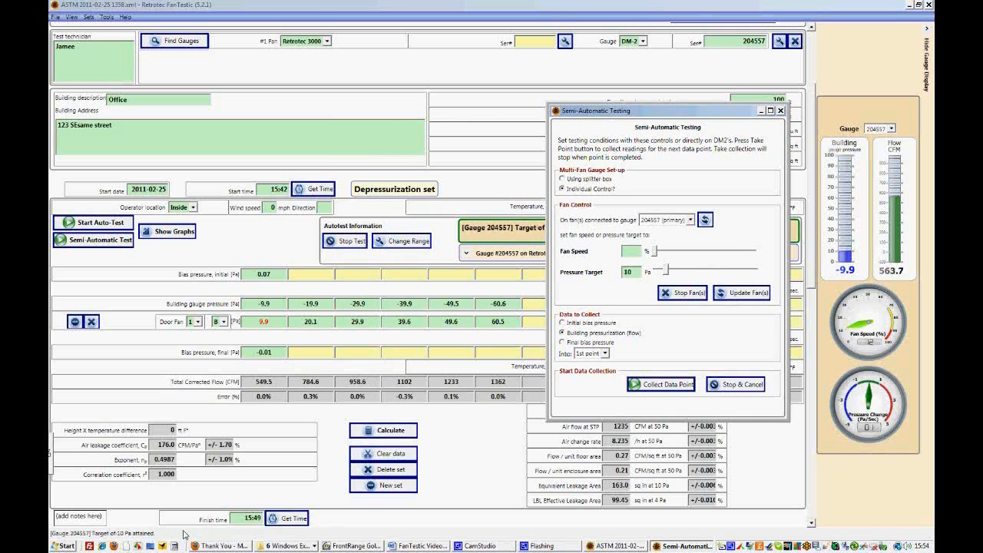
{"action": "left_click", "coordinate": [661, 384]}
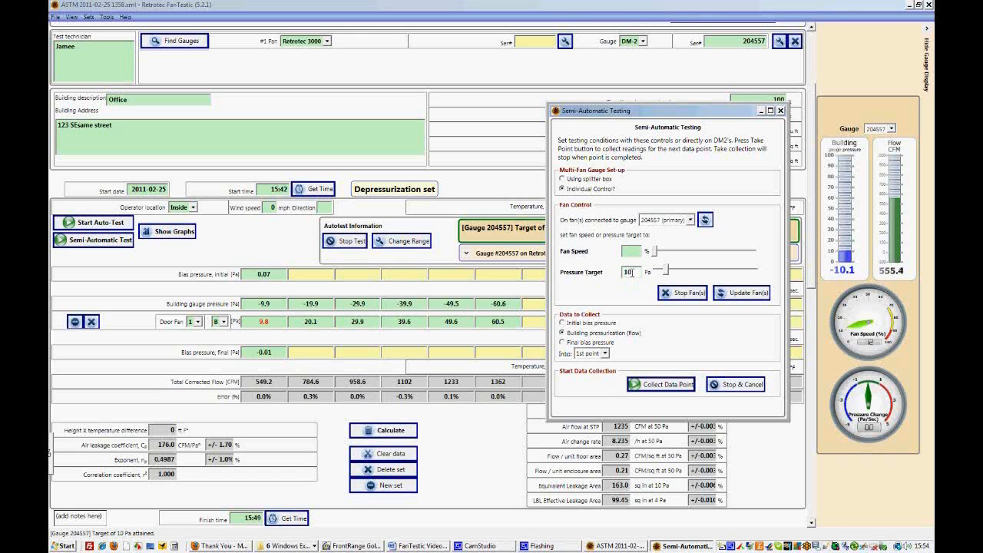
Set the Pressure Target to 15 Pa and collect the reading into point 1
{"action": "type", "text": "15"}
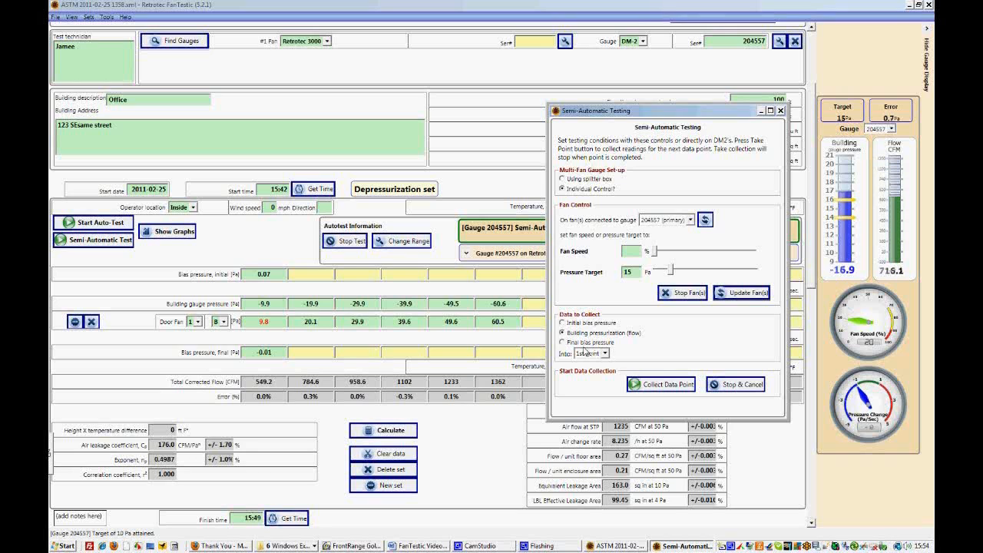
{"action": "left_click", "coordinate": [605, 354]}
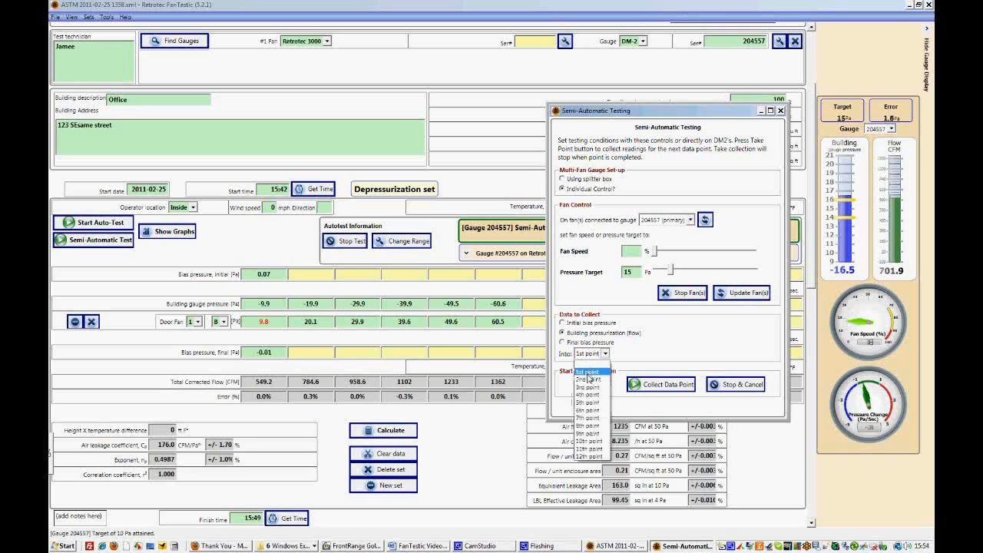
{"action": "left_click", "coordinate": [588, 353]}
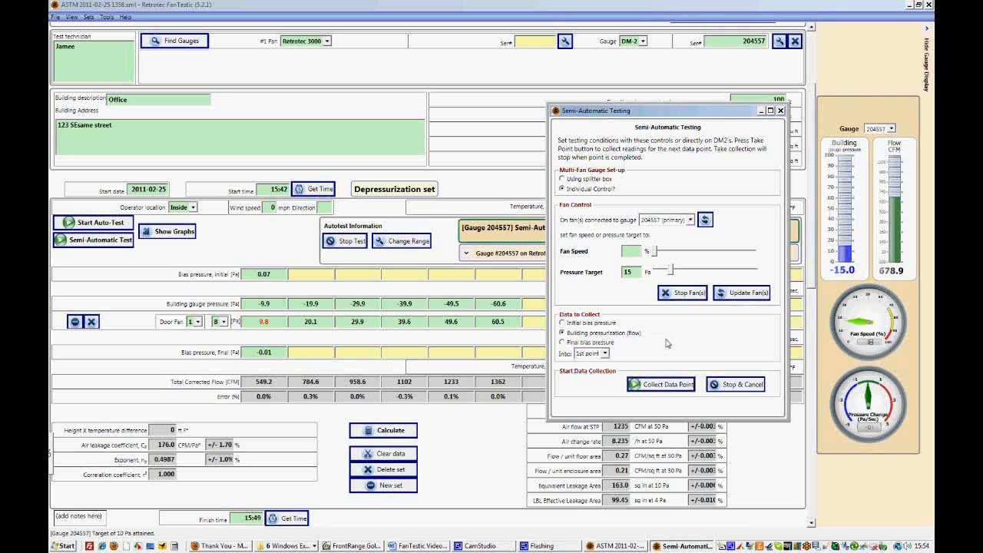
{"action": "left_click", "coordinate": [661, 385]}
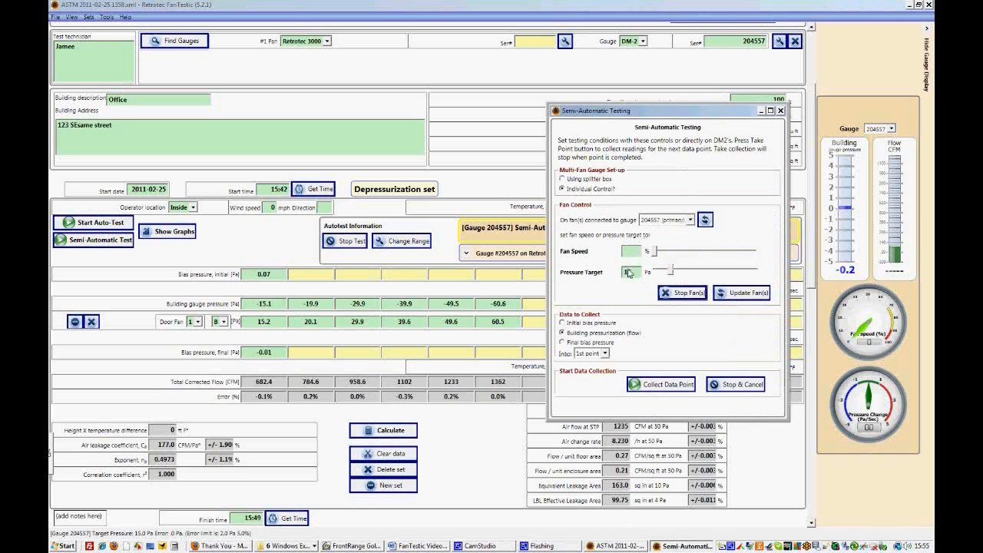
Switch to Final bias pressure with readings going into point 3
{"action": "type", "text": "15"}
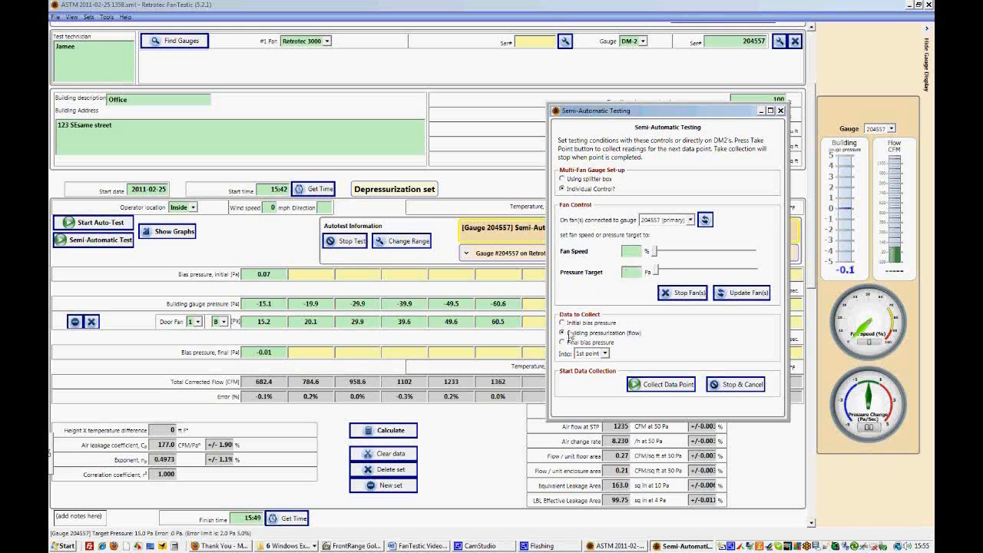
{"action": "left_click", "coordinate": [565, 343]}
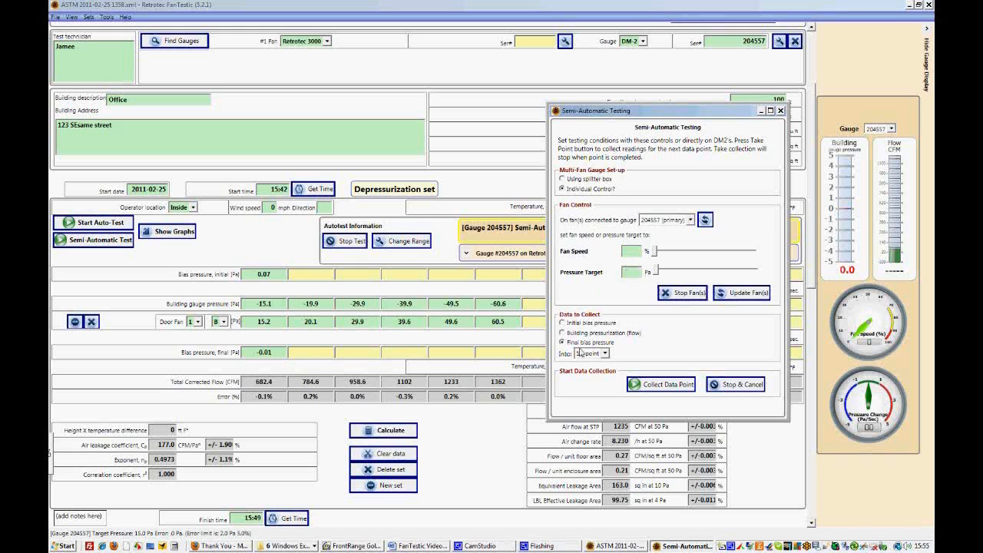
{"action": "left_click", "coordinate": [604, 353]}
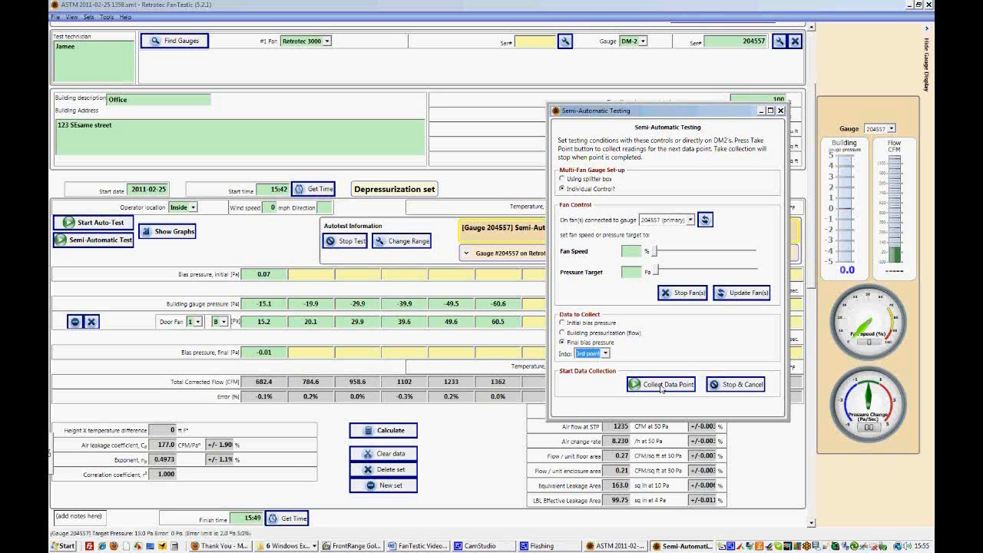
Collect and confirm the final bias reading for point 3, around 0.12 Pa
{"action": "left_click", "coordinate": [661, 384]}
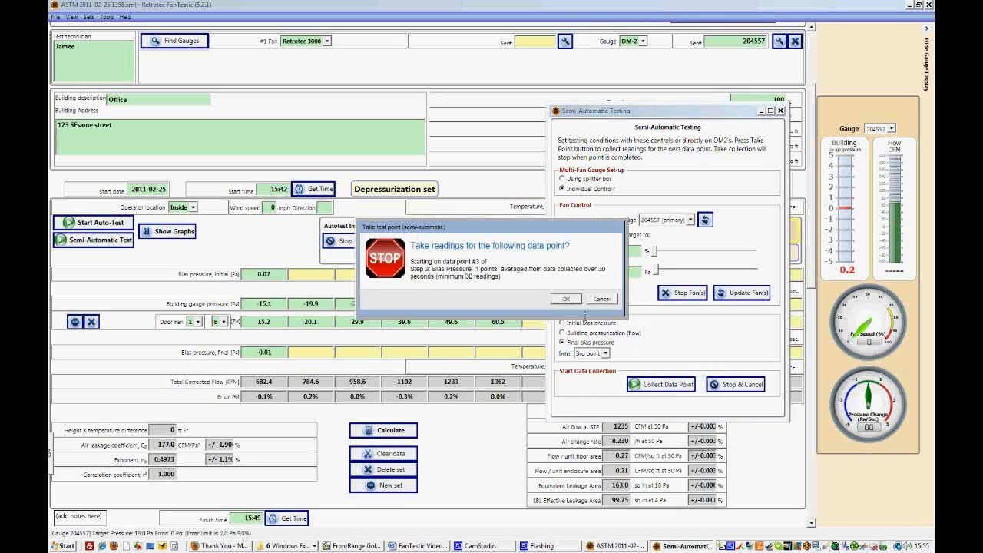
{"action": "left_click", "coordinate": [565, 299]}
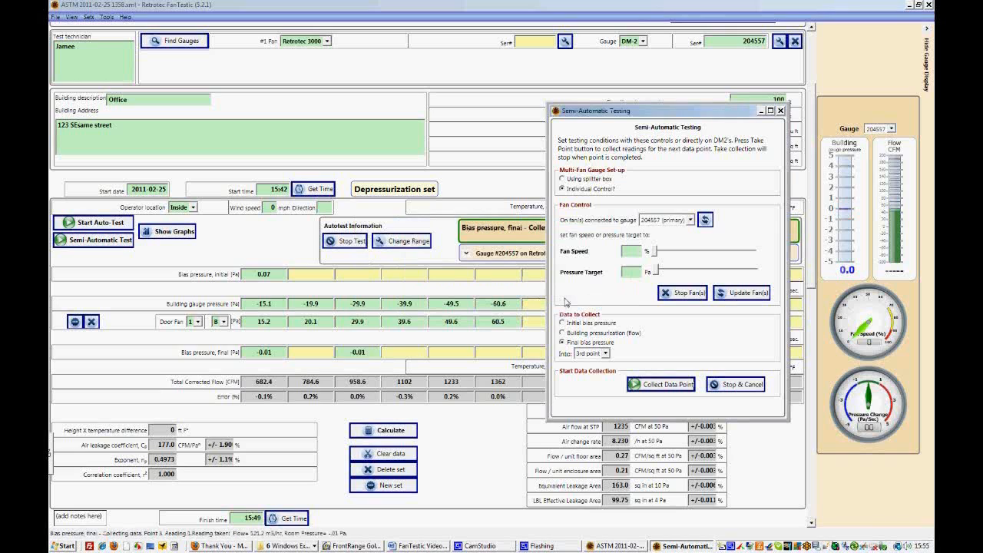
{"action": "left_click", "coordinate": [662, 384]}
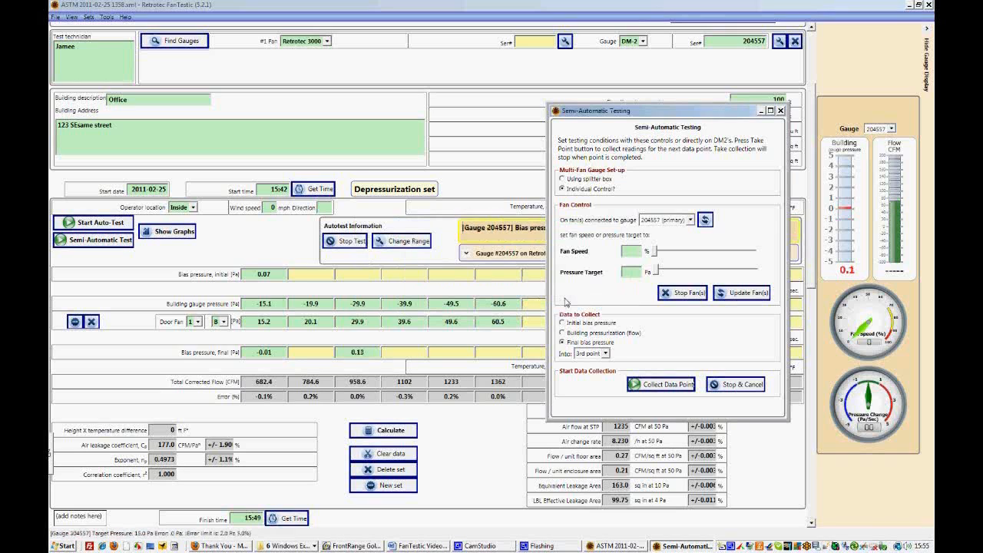
{"action": "left_click", "coordinate": [661, 383]}
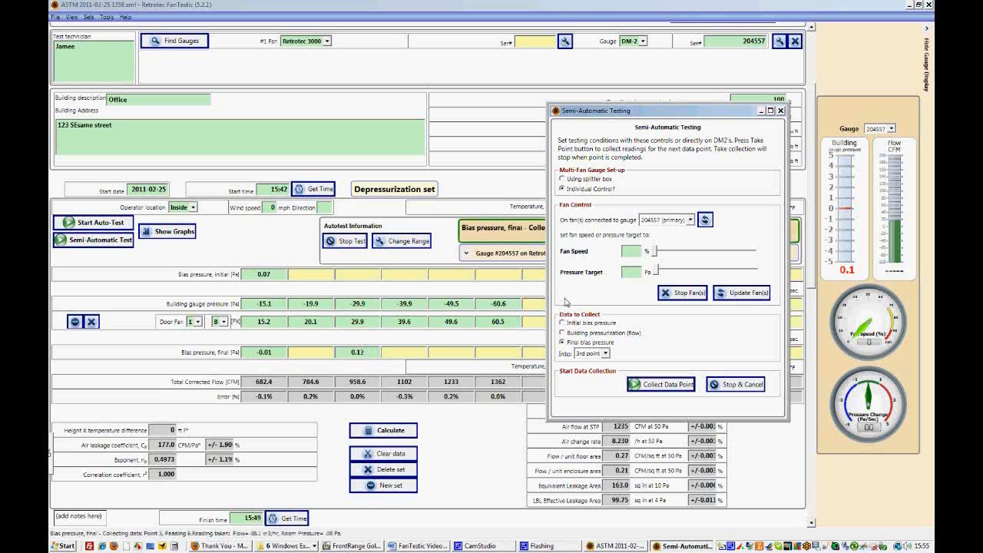